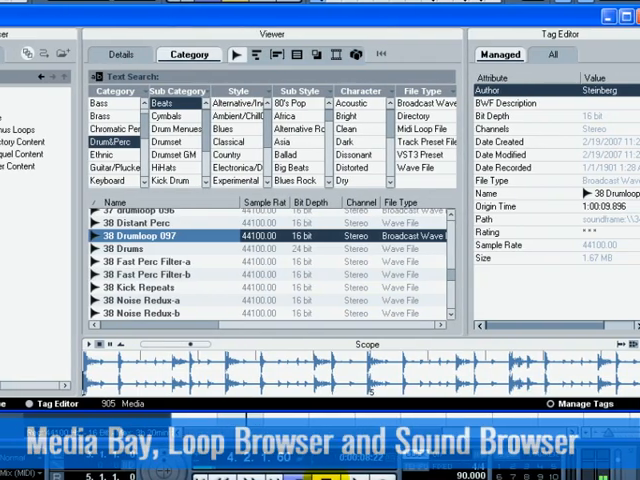
# - Show the Media menu listing MediaBay, Loop Browser and Sound Browser
pyautogui.click(154, 22)
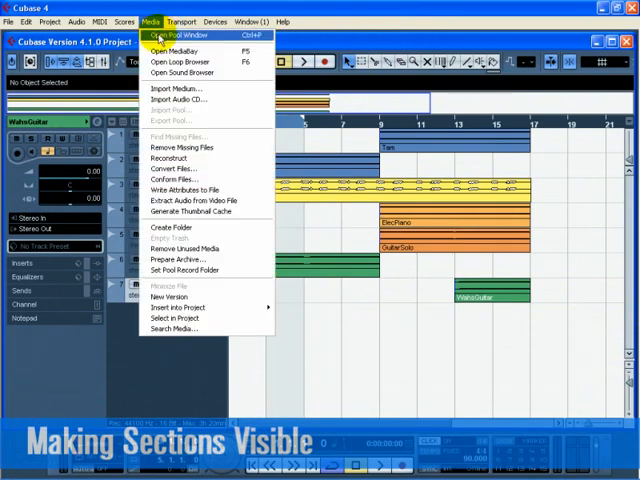
# - Bring up the MediaBay with its Browser and Scope sections shown
pyautogui.click(176, 52)
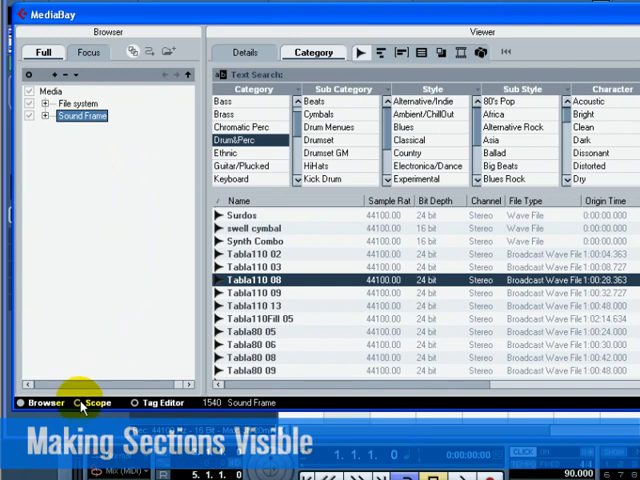
pyautogui.click(90, 404)
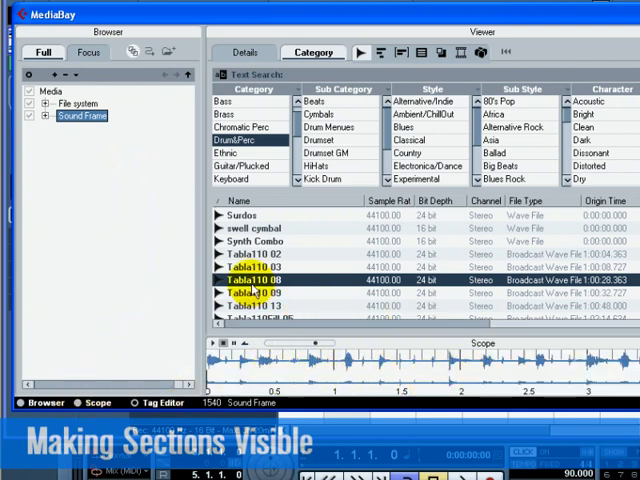
pyautogui.click(254, 268)
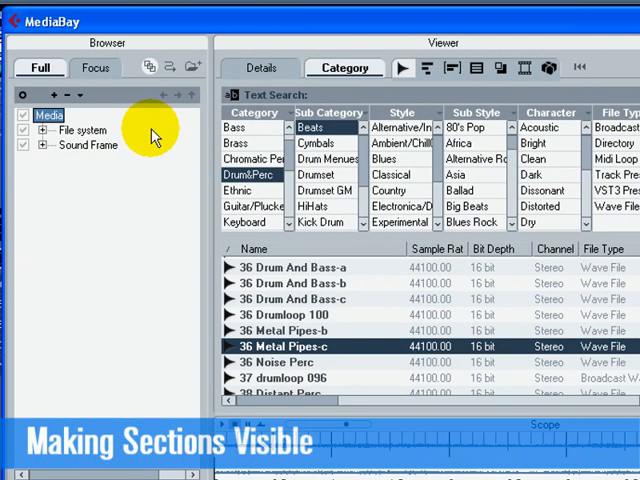
pyautogui.click(40, 130)
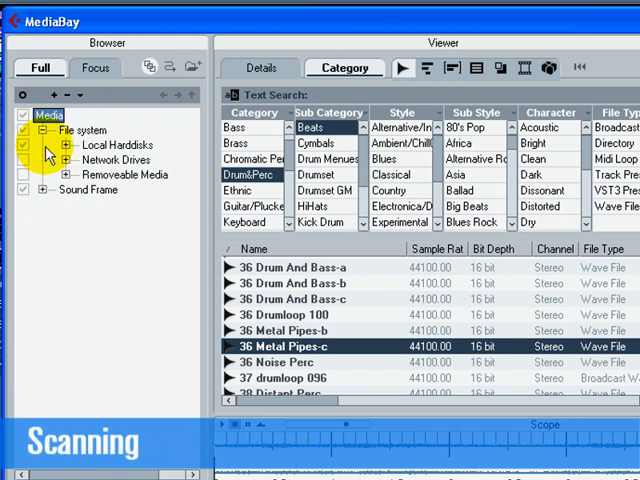
pyautogui.click(36, 188)
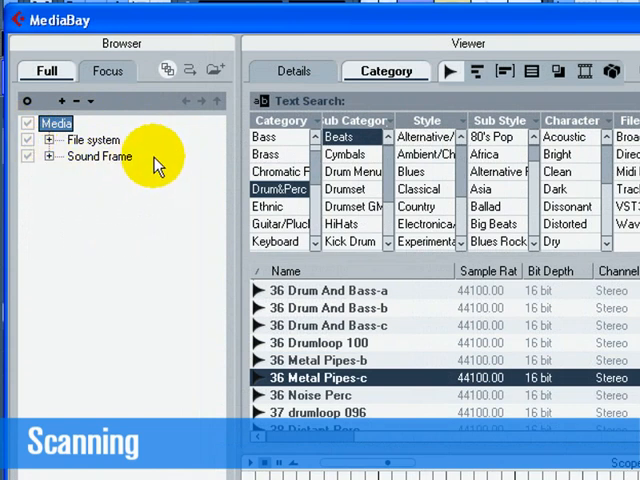
pyautogui.click(48, 140)
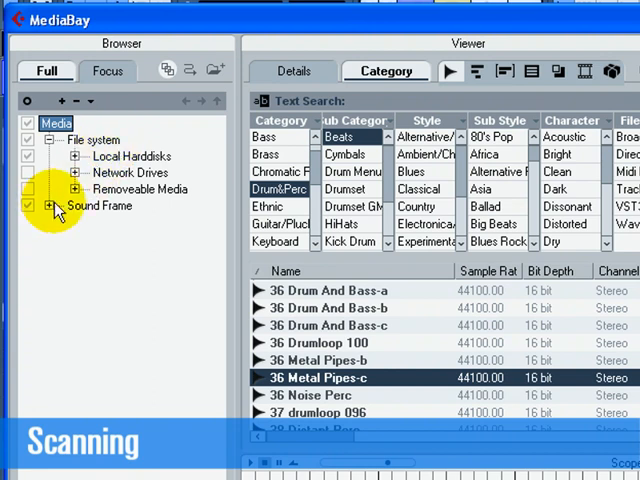
pyautogui.click(48, 206)
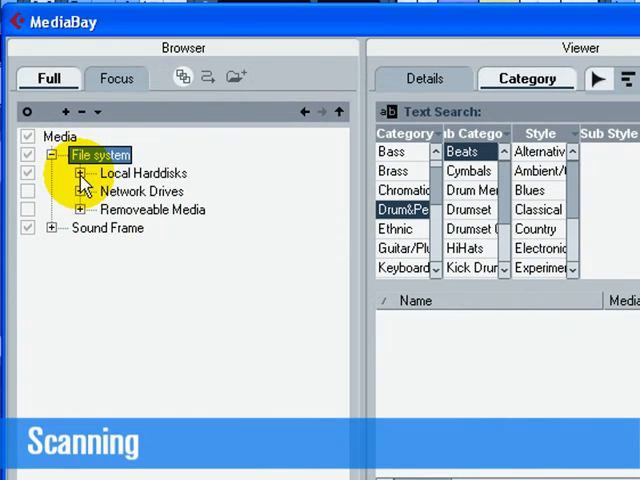
pyautogui.click(84, 172)
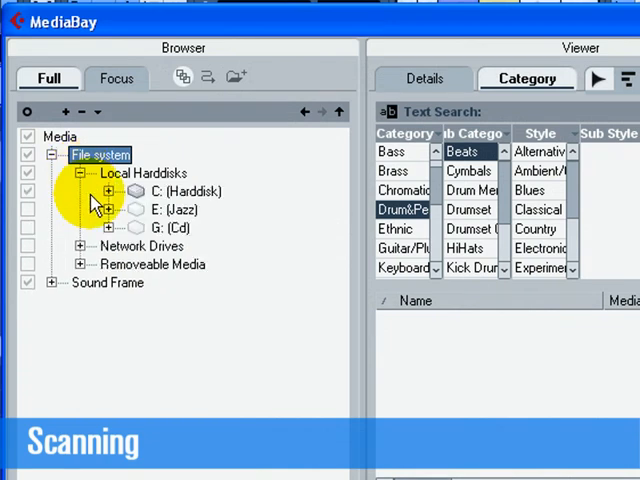
pyautogui.click(108, 228)
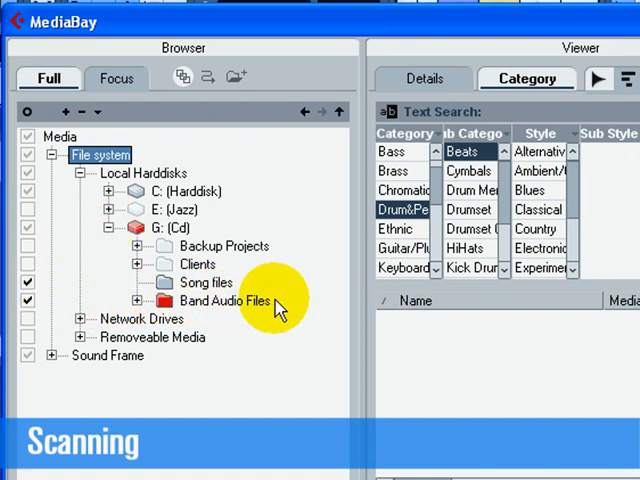
pyautogui.moveTo(296, 304)
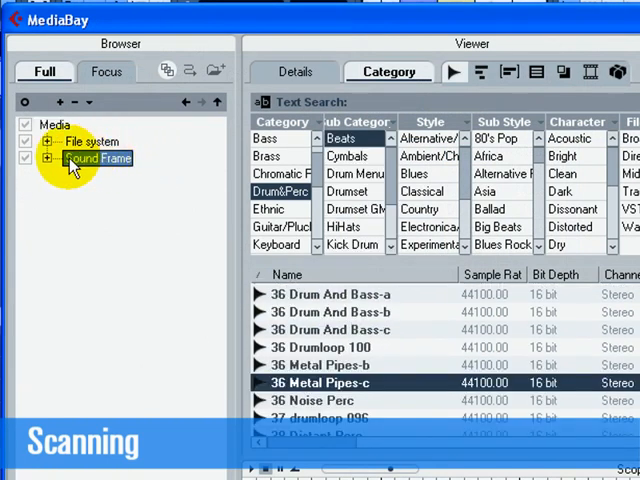
# - Expand Sound Frame with its Factory Content and User Content folders in the tree
pyautogui.click(46, 158)
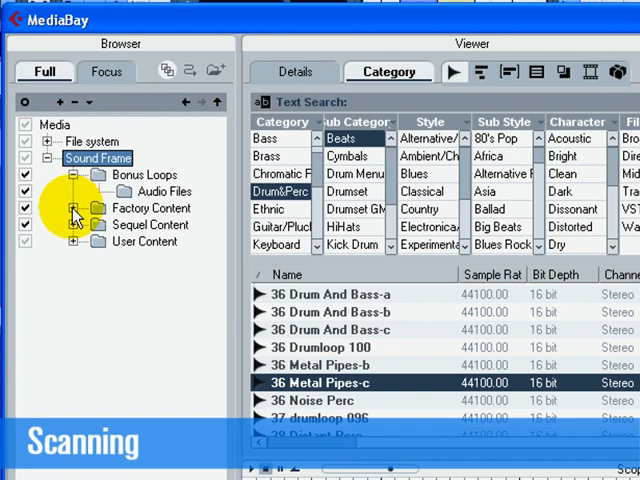
pyautogui.click(74, 208)
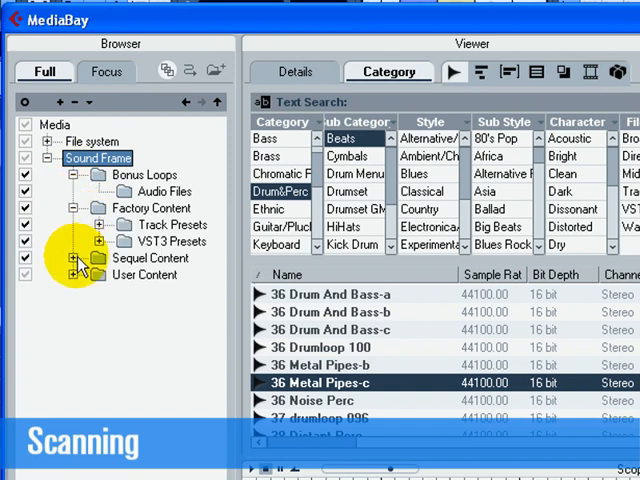
pyautogui.click(76, 274)
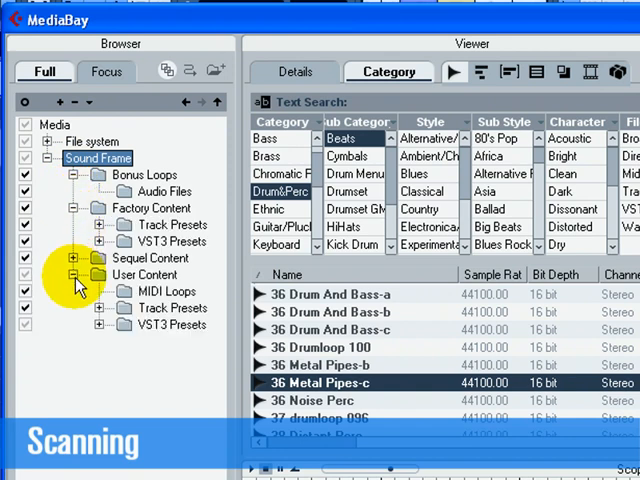
pyautogui.moveTo(88, 344)
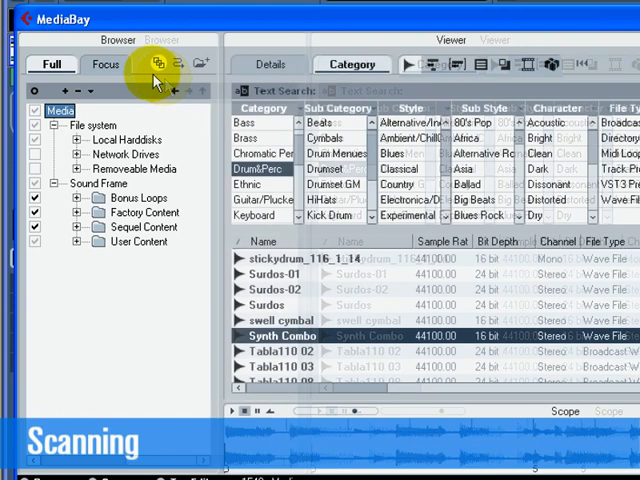
# - Tick the Sound Frame folders in the Browser so they are scanned for media
pyautogui.rightClick(58, 110)
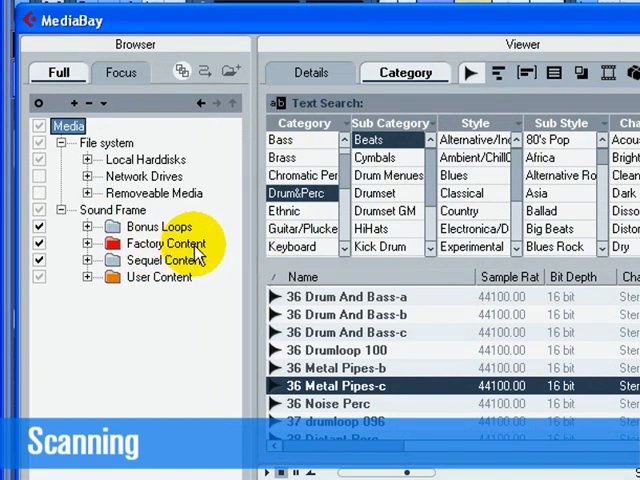
pyautogui.moveTo(164, 244)
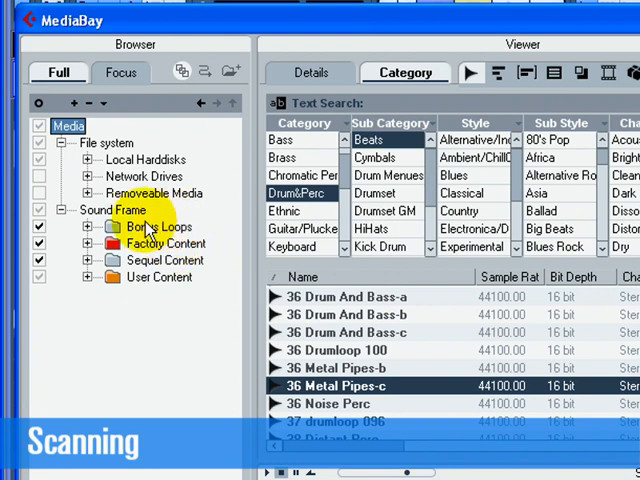
pyautogui.moveTo(200, 230)
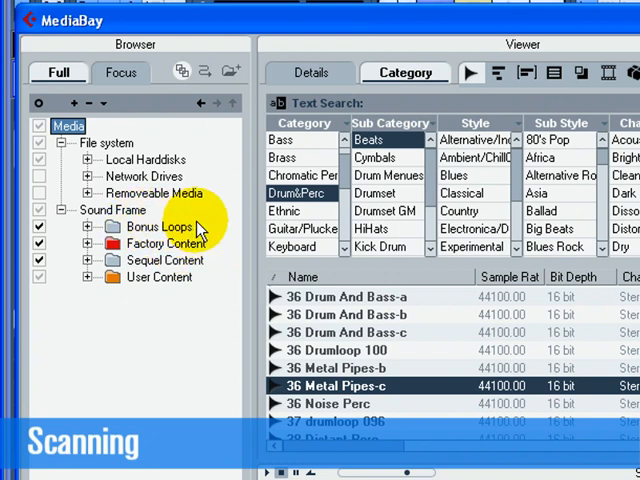
pyautogui.moveTo(156, 280)
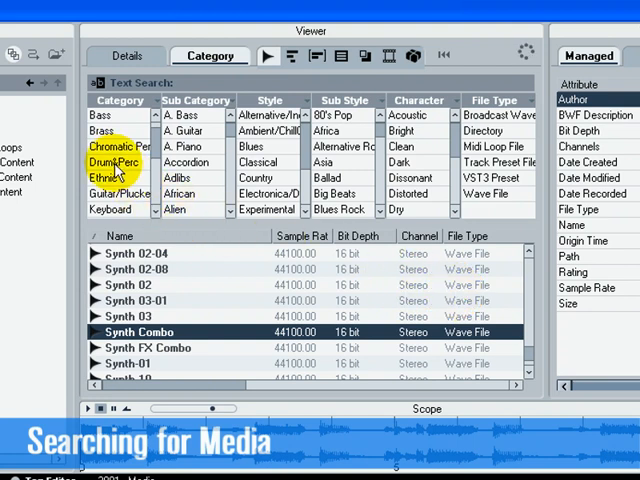
# - Narrow the Viewer results to Drum&Perc category, Beats sub category
pyautogui.click(120, 162)
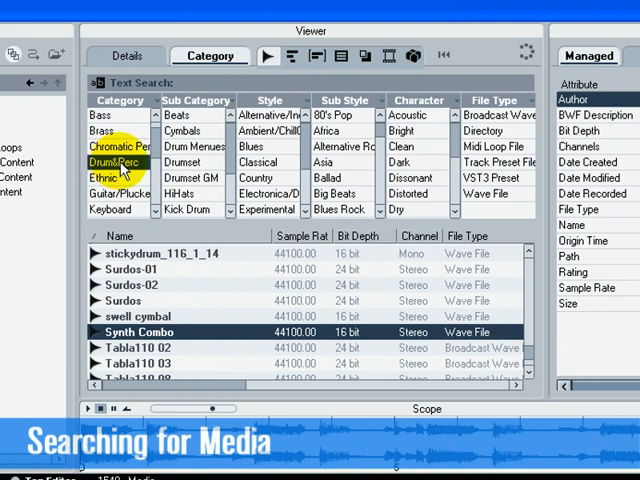
pyautogui.click(178, 116)
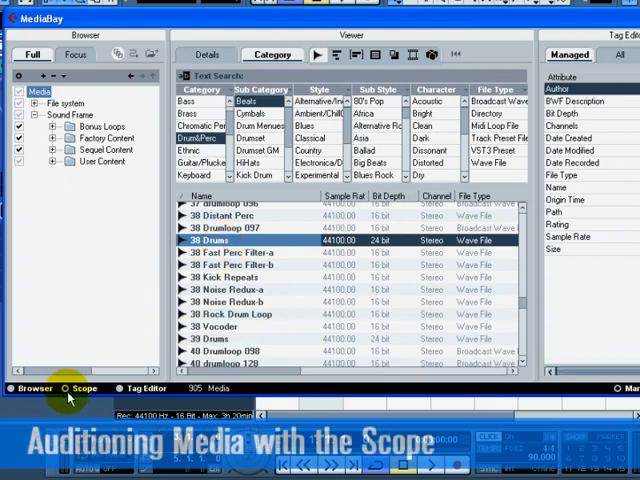
# - Audition the 38 Kick Repeats, 38 Drums and another drum loop in the Scope
pyautogui.click(82, 388)
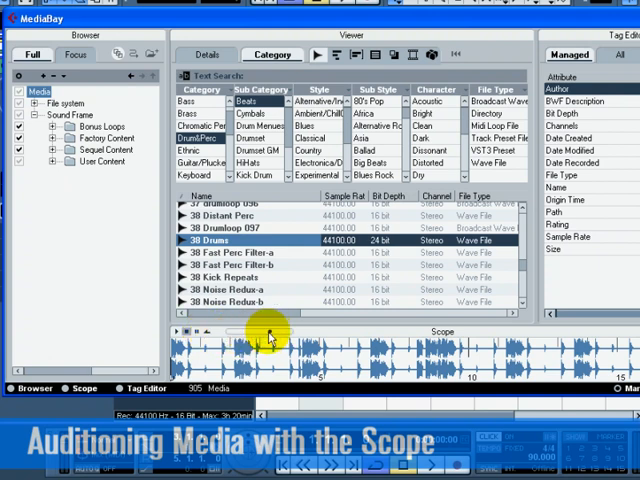
pyautogui.moveTo(276, 338)
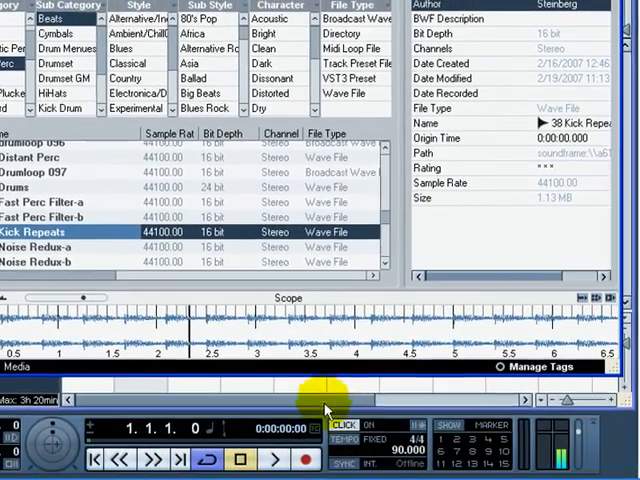
pyautogui.click(284, 460)
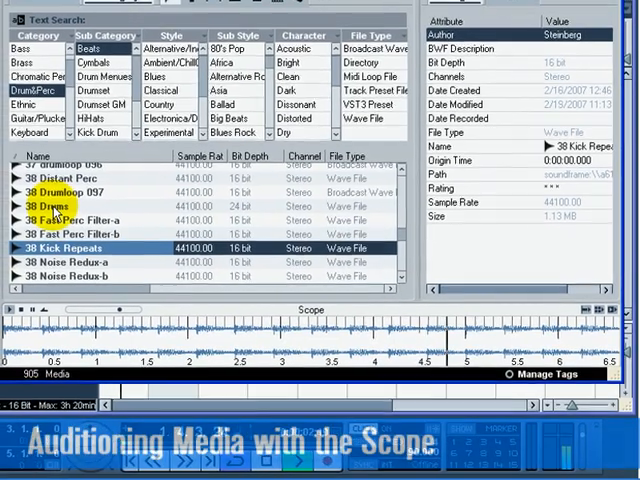
pyautogui.click(70, 214)
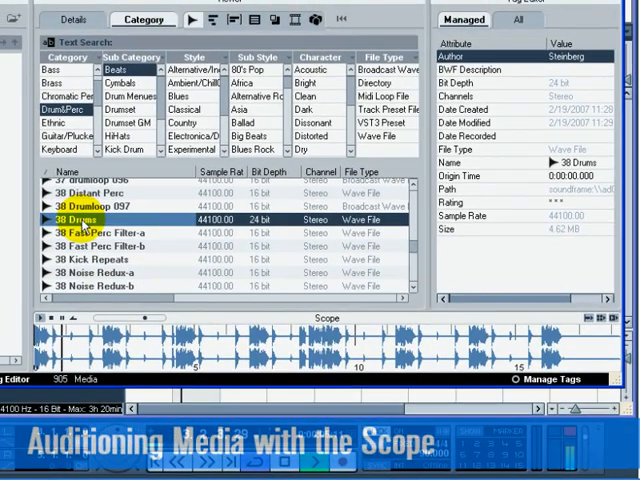
pyautogui.click(100, 204)
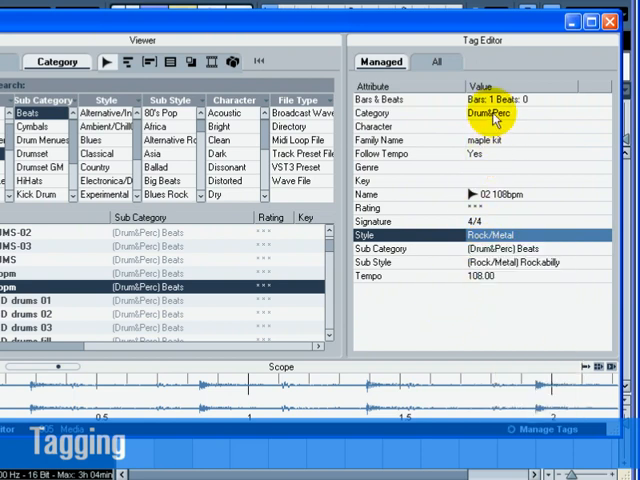
# - Set the selected loops' Category tag to Drum&Perc in the Tag Editor
pyautogui.click(500, 112)
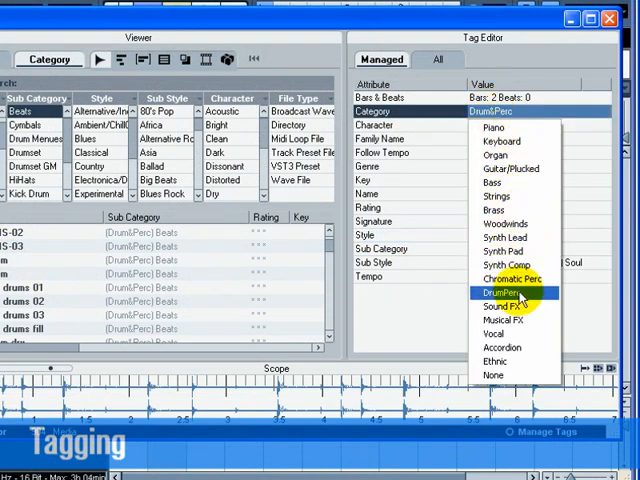
pyautogui.click(502, 292)
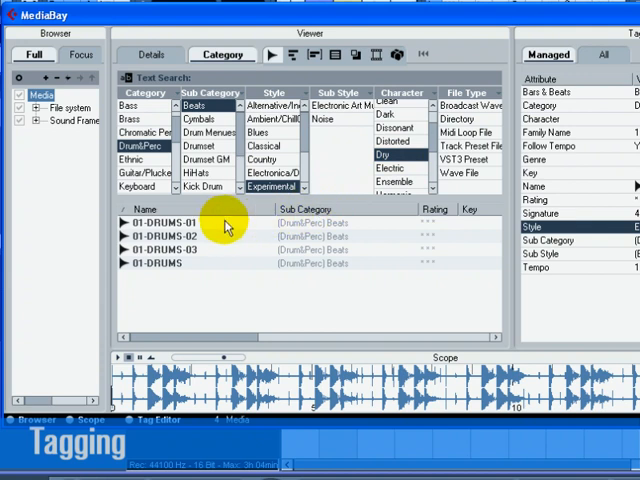
pyautogui.moveTo(228, 272)
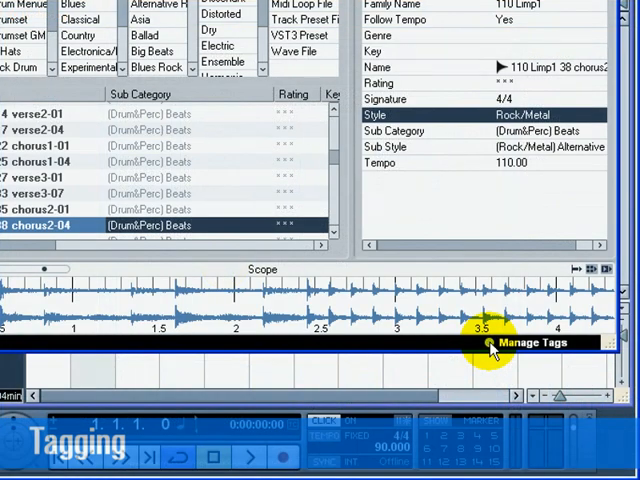
pyautogui.click(530, 344)
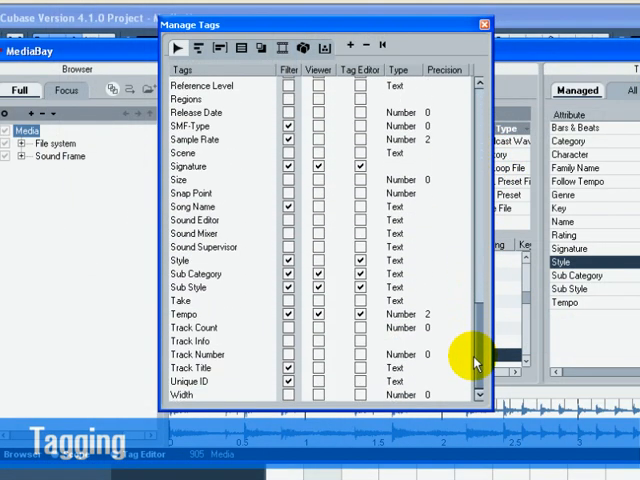
pyautogui.click(484, 24)
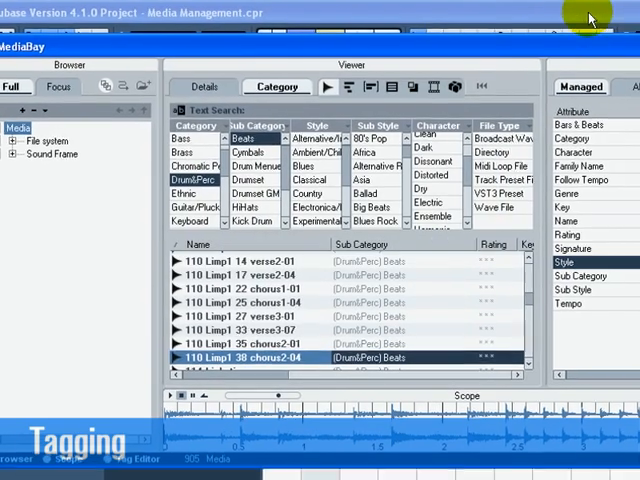